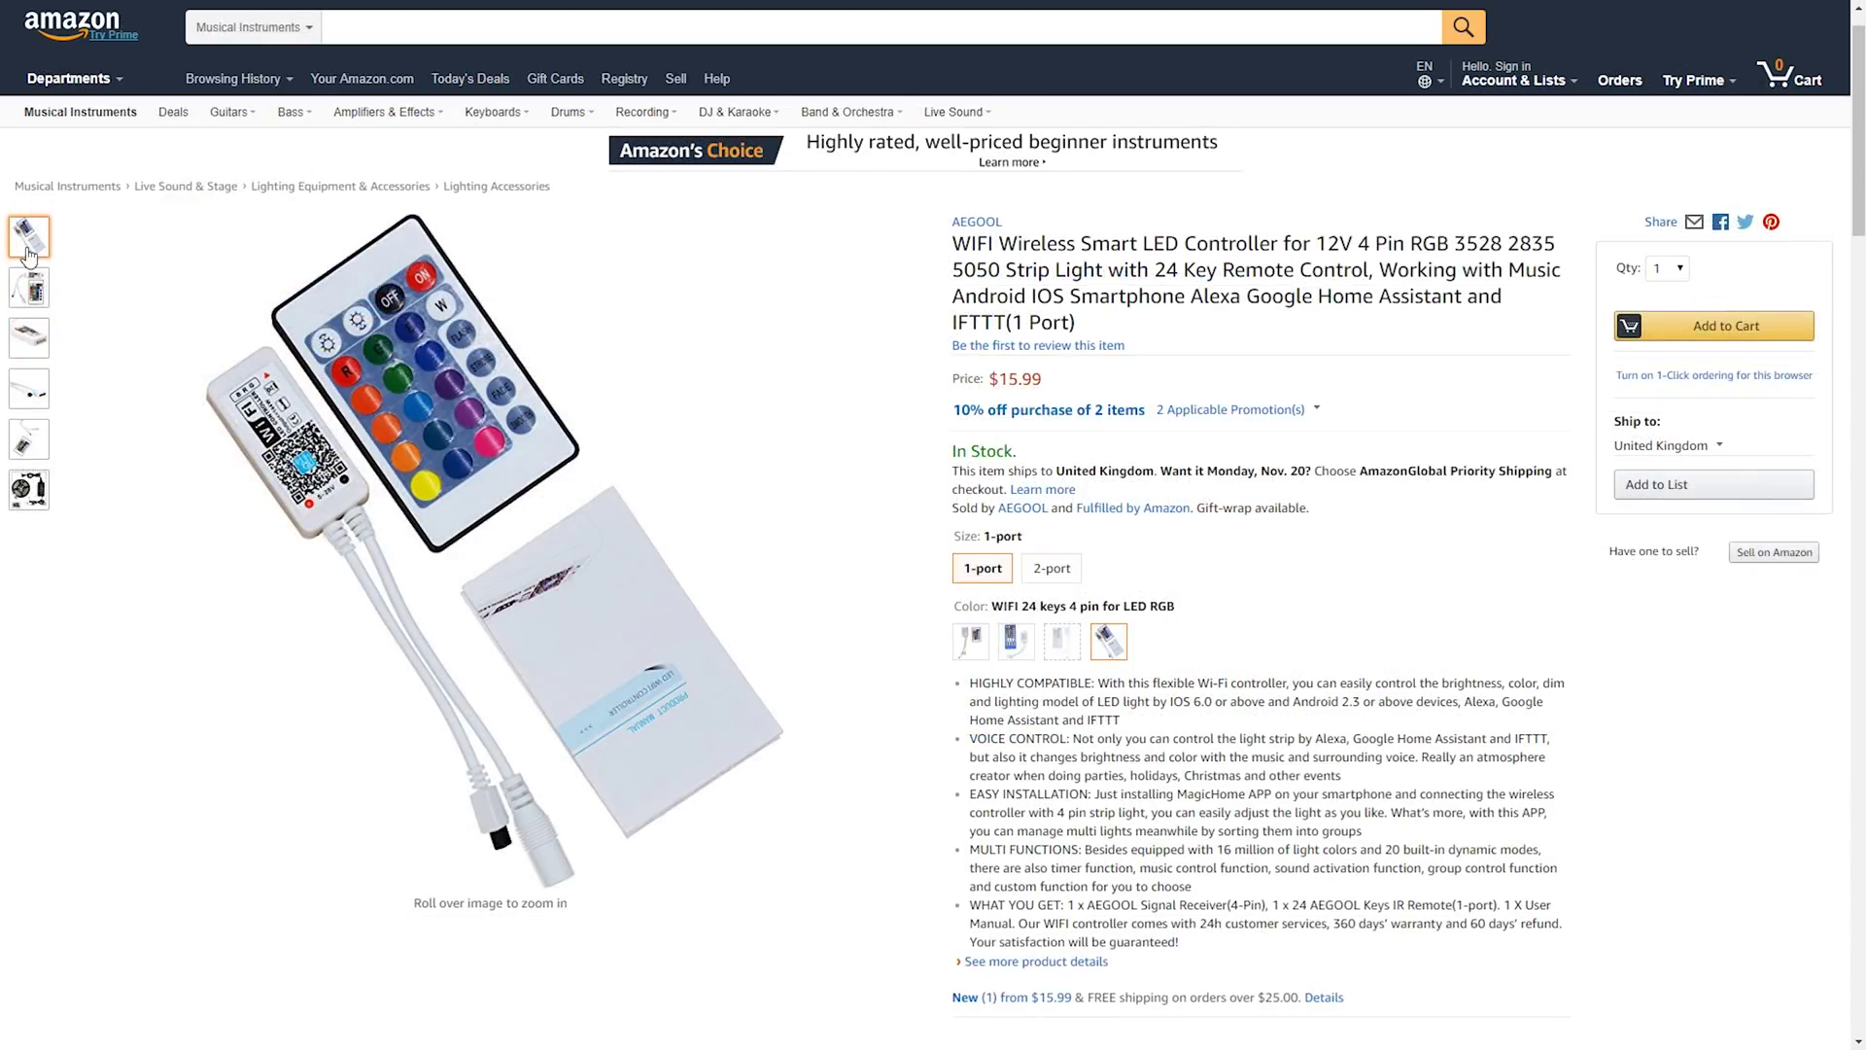
Step: Locate the Magic Home skill in Alexa Skills and enable it
left_click(27, 288)
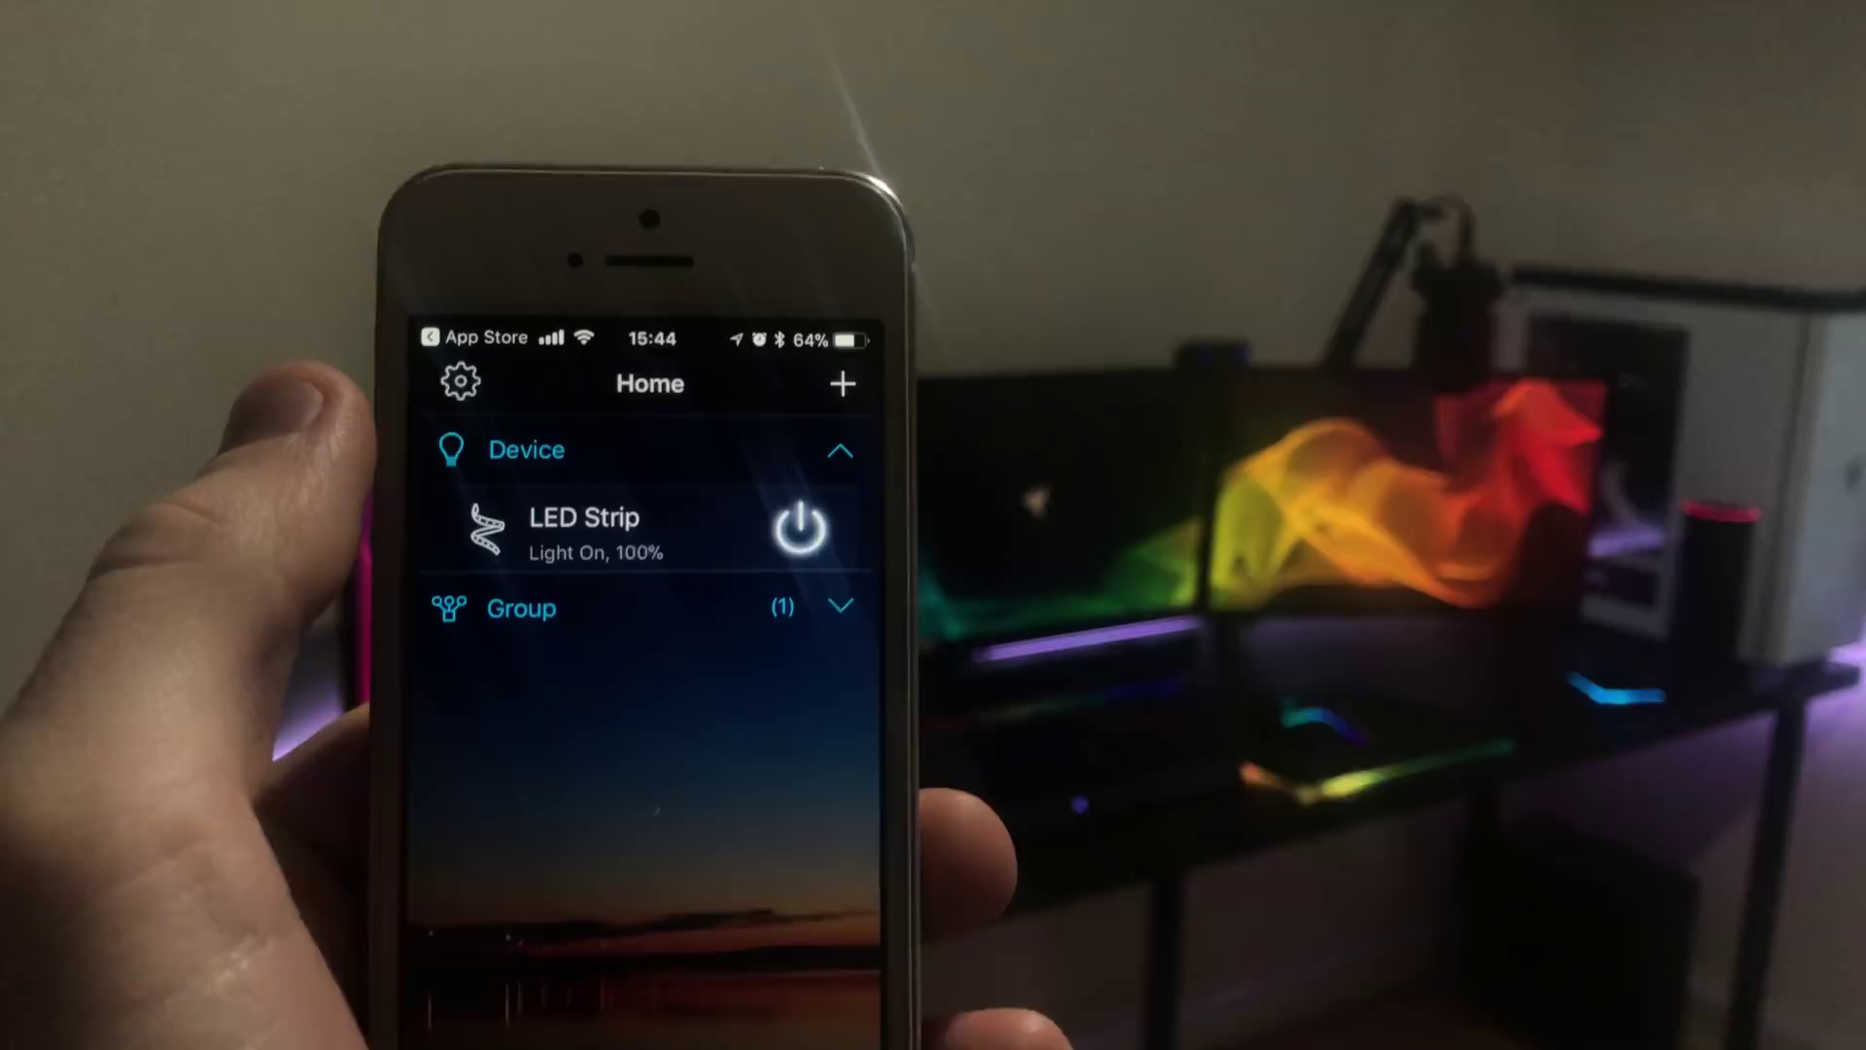
left_click(461, 381)
type("magic")
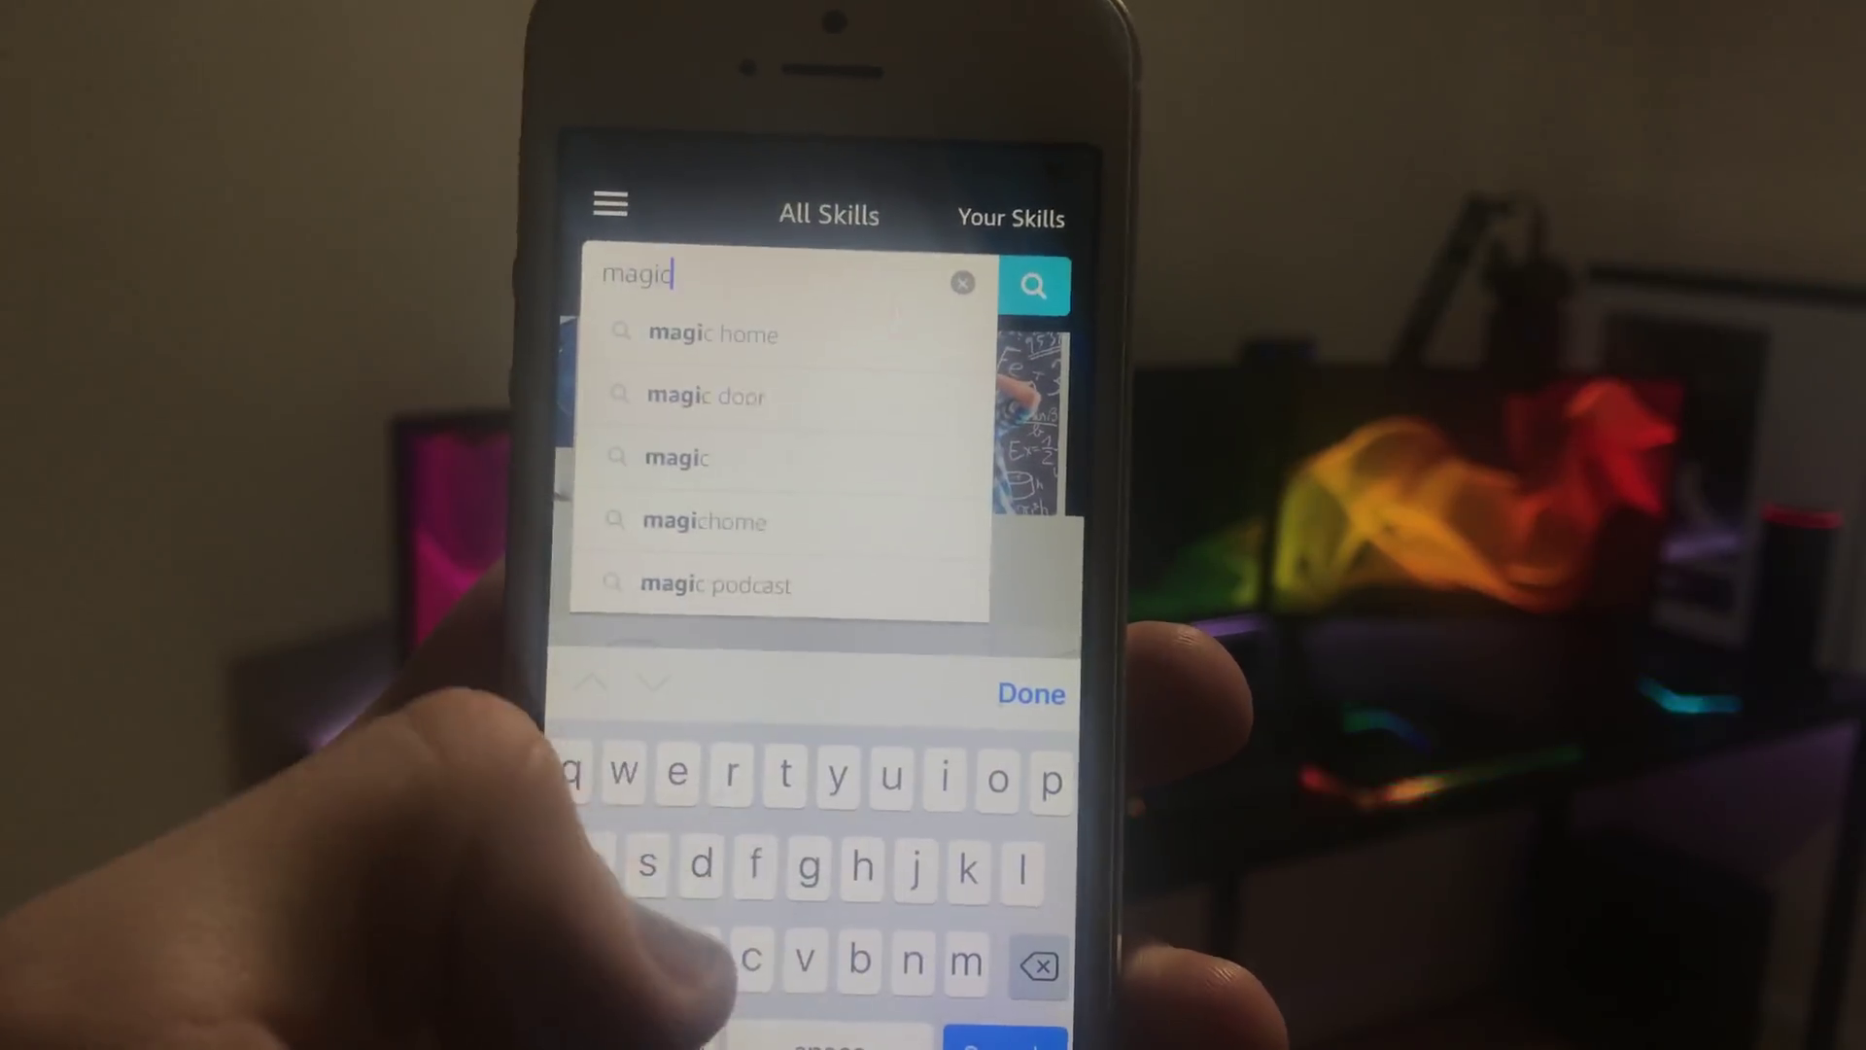
left_click(713, 334)
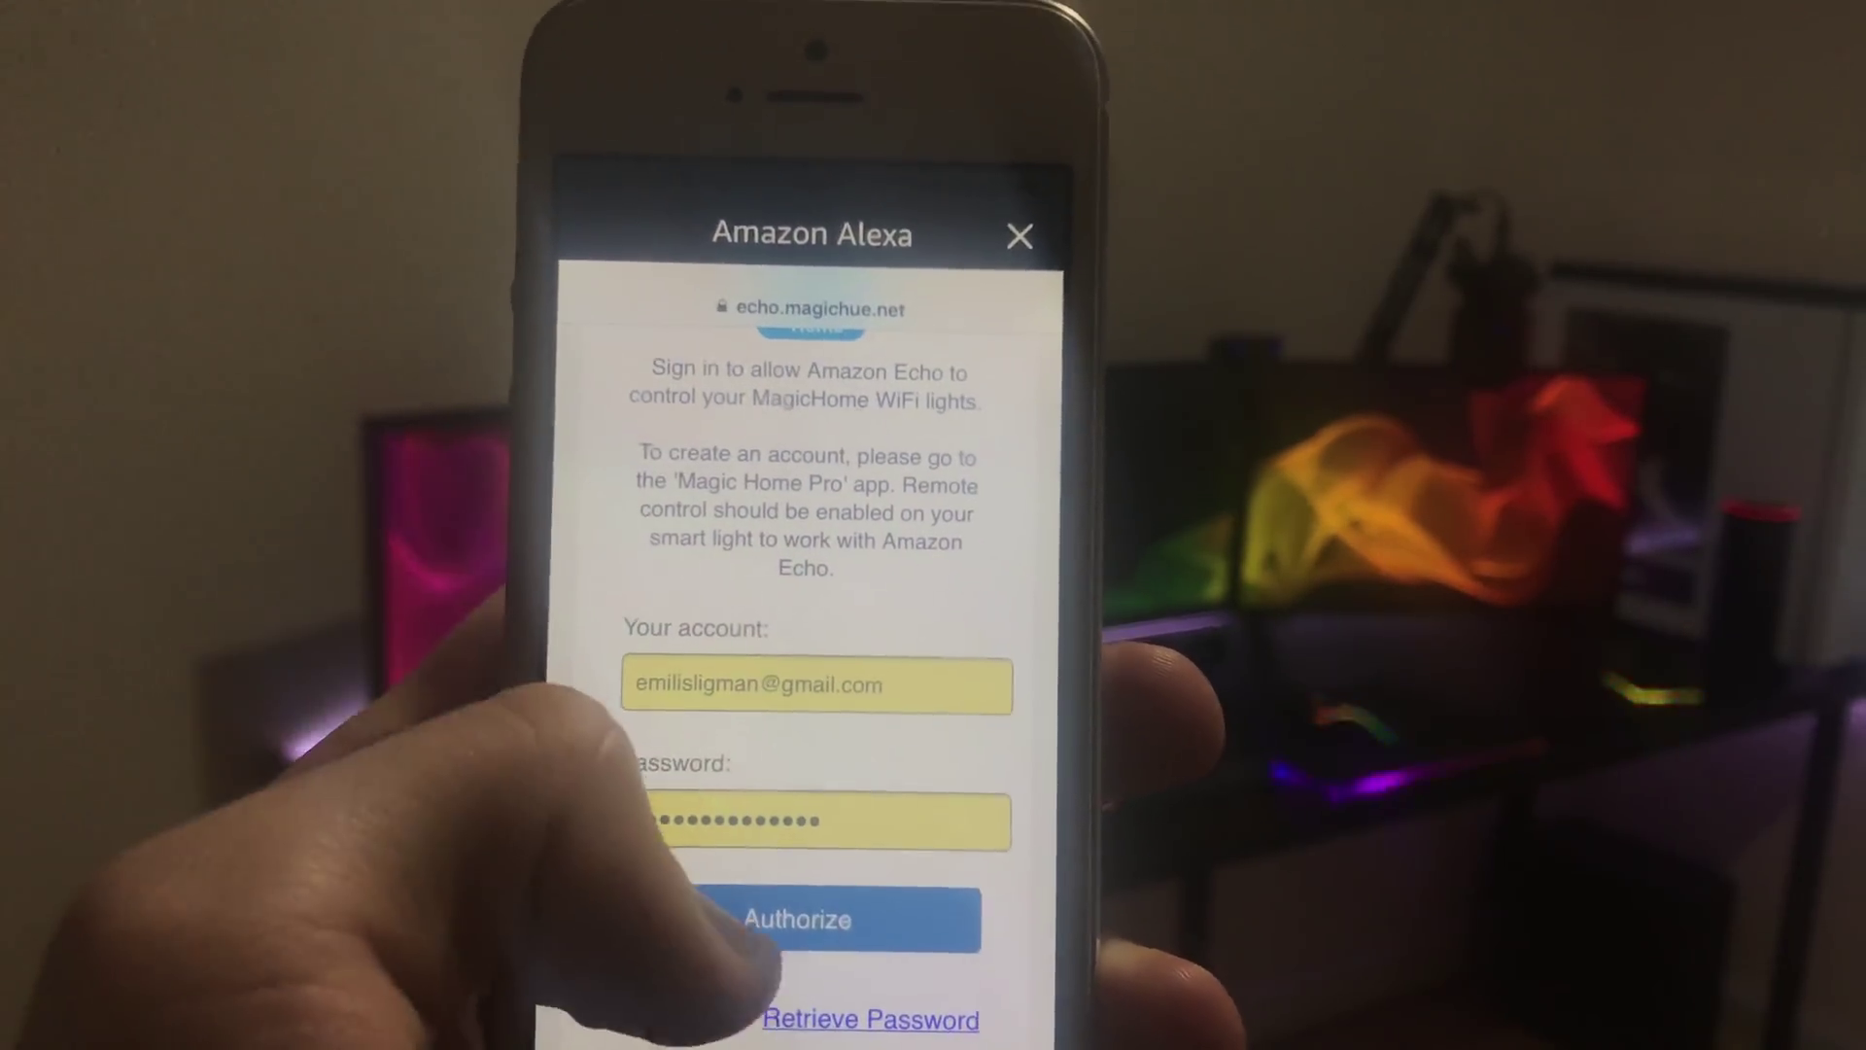
Step: Authorize the Magic Home account so Alexa can control the WiFi LED strip
left_click(809, 917)
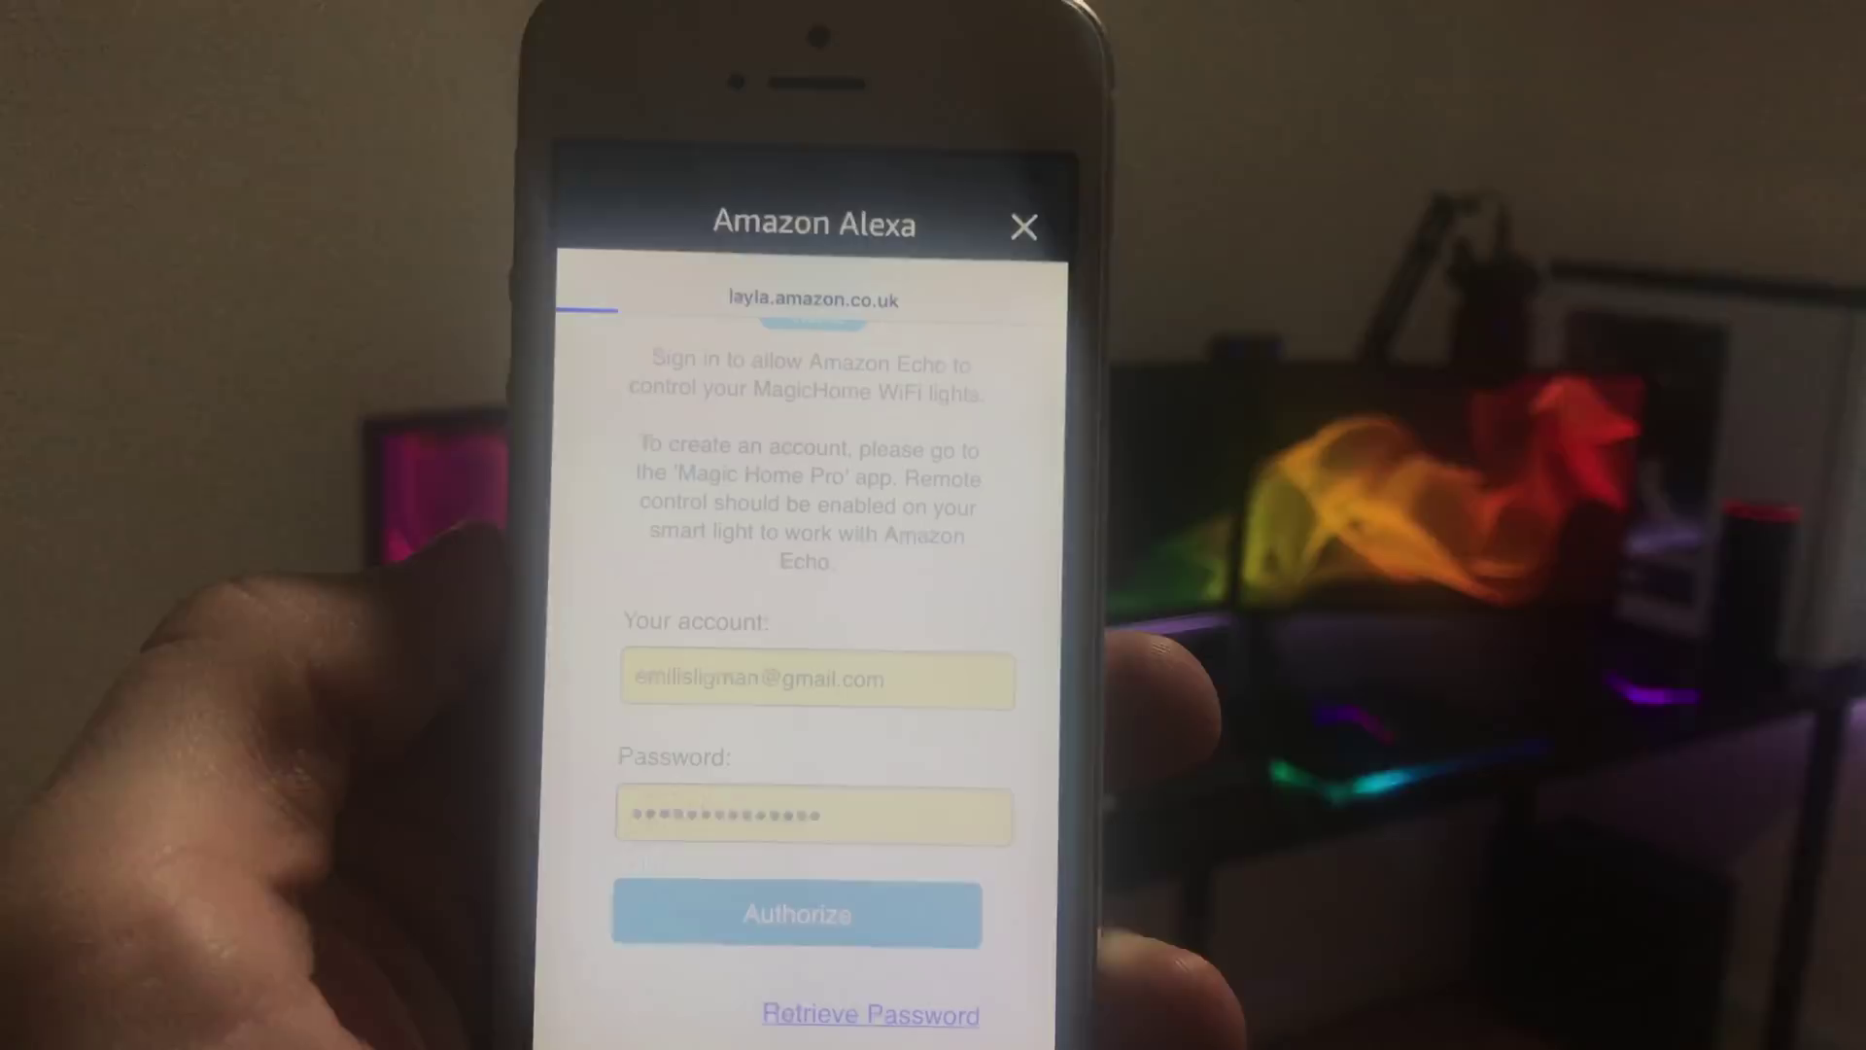